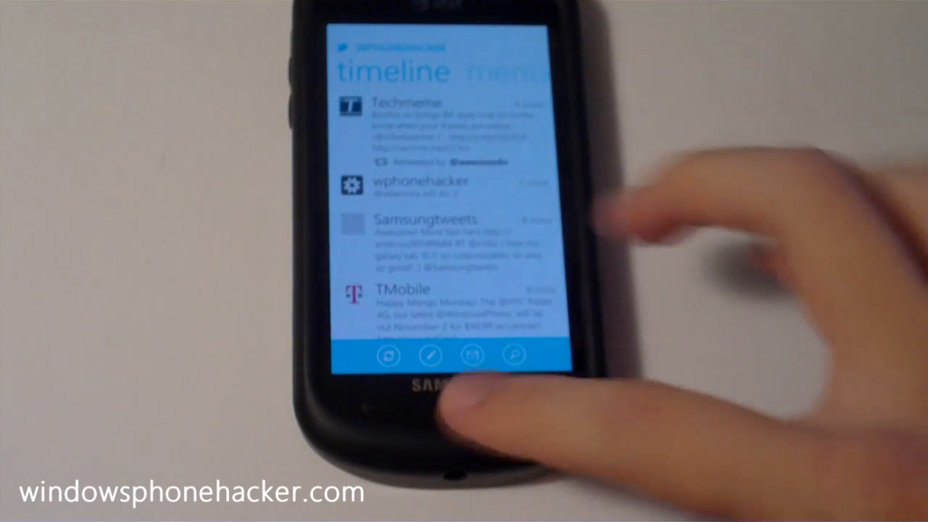
Step: Exit the Twitter timeline to the Start screen with the Windows button
click(449, 409)
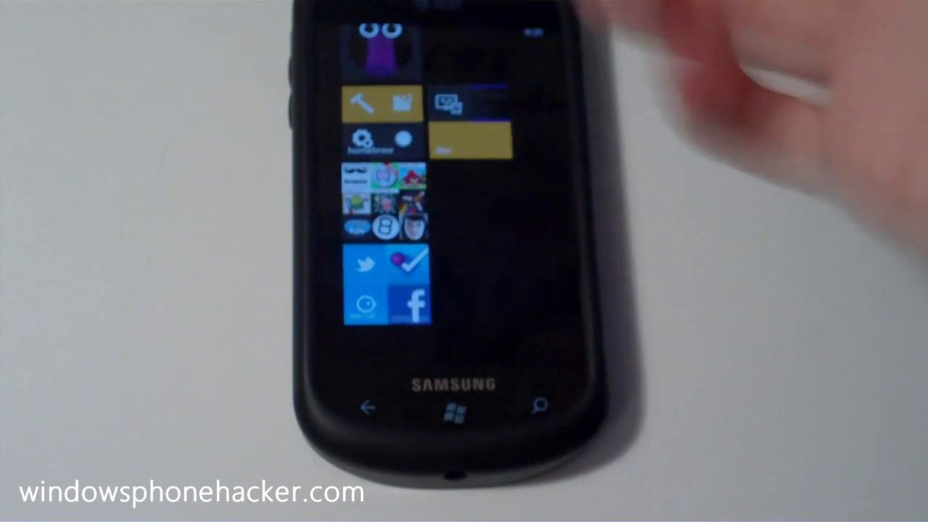
Step: Open the homebrew folder tile and launch WP7 Root Tools from it
click(377, 141)
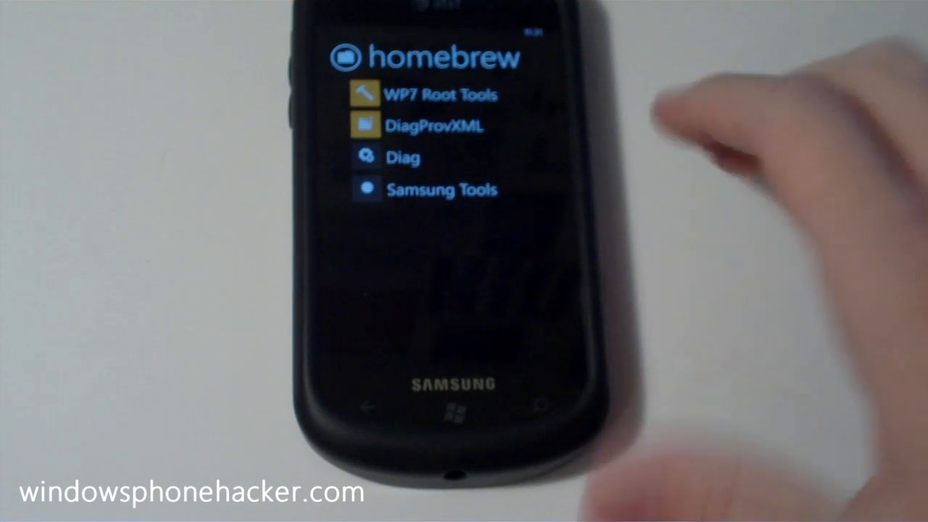
click(434, 94)
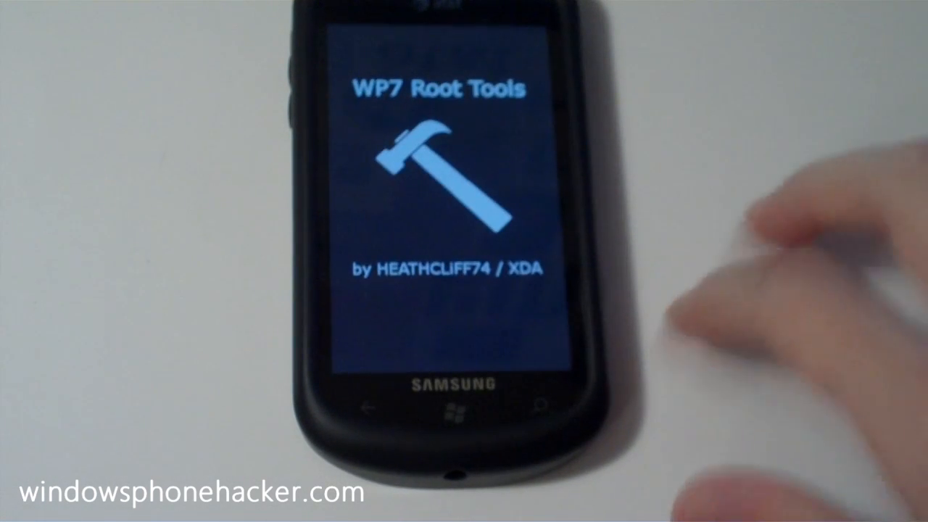